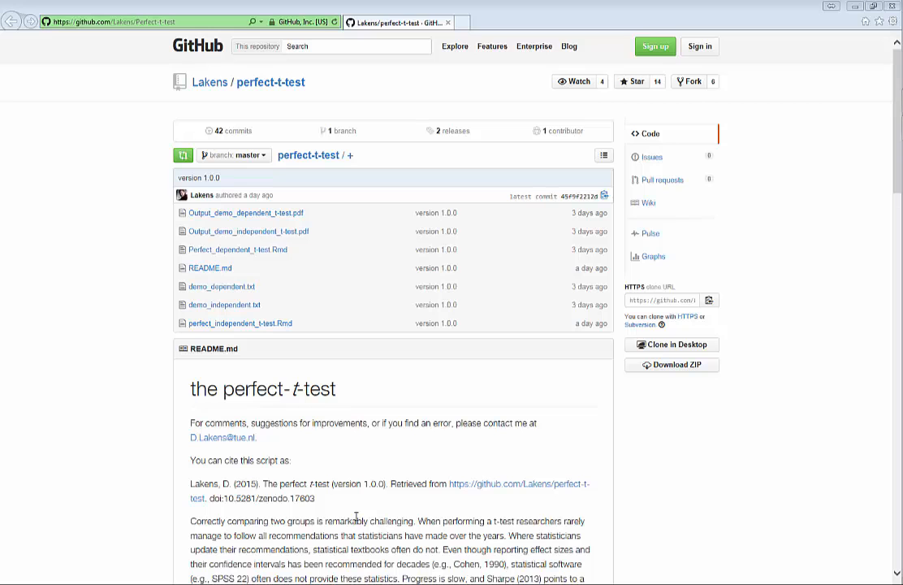
{"action": "mouse_move", "coordinate": [639, 488]}
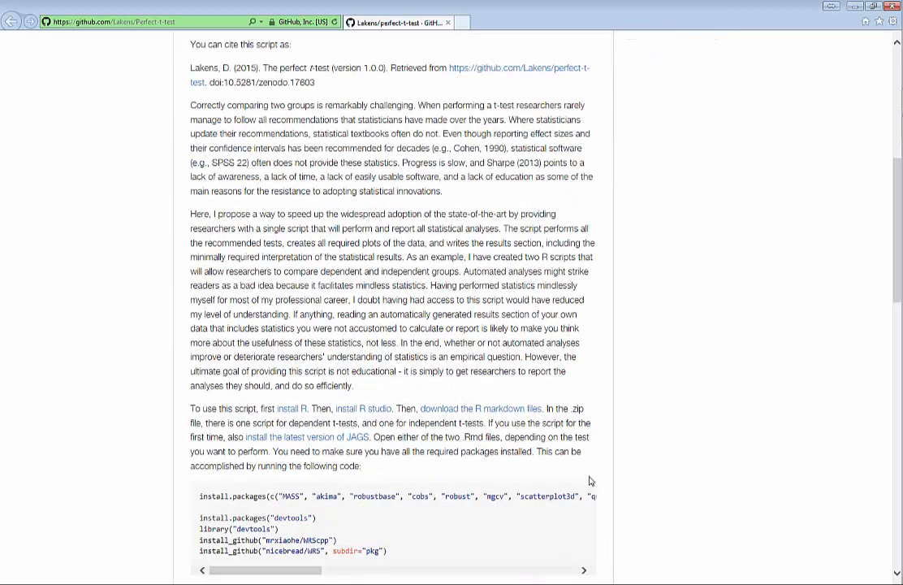
{"action": "mouse_move", "coordinate": [291, 408]}
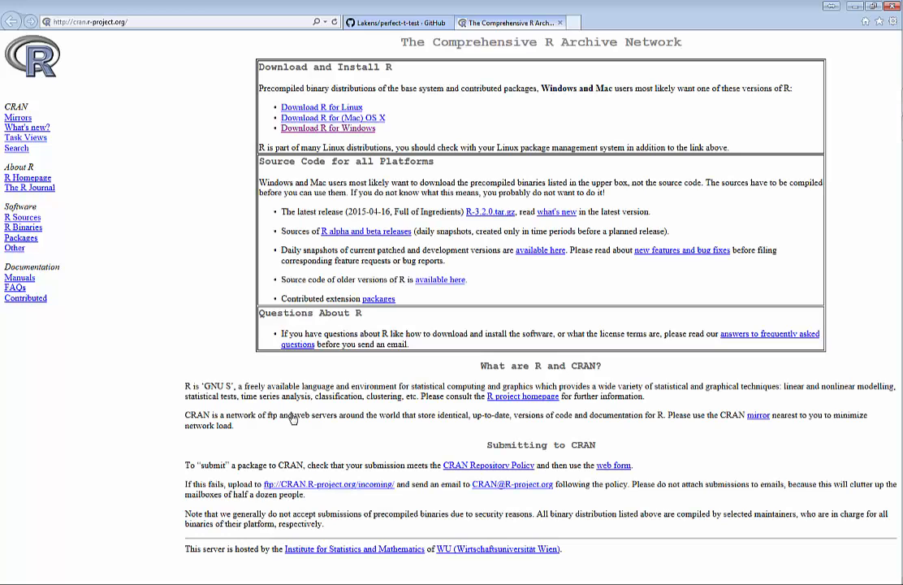
{"action": "mouse_move", "coordinate": [319, 133]}
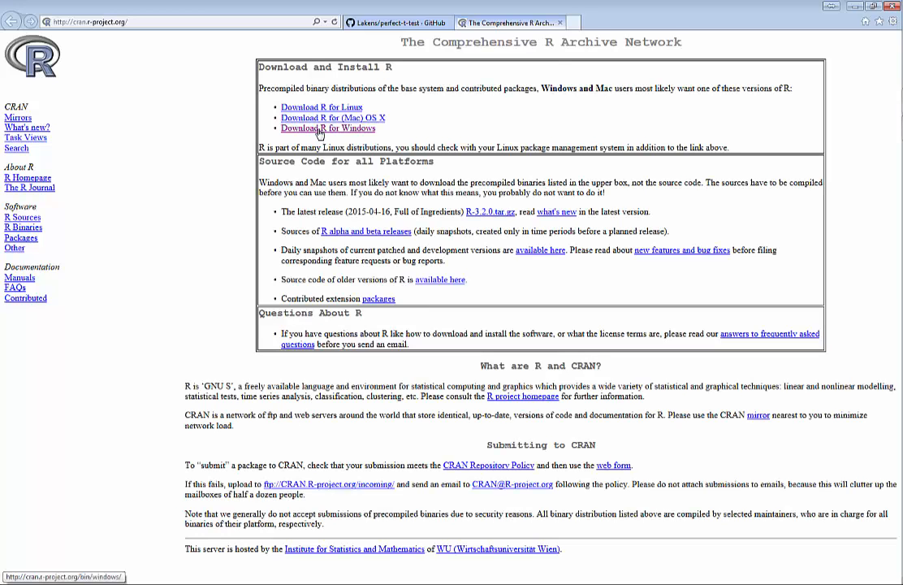
Download the R 3.2.0 for Windows installer from CRAN and run it.
{"action": "left_click", "coordinate": [328, 127]}
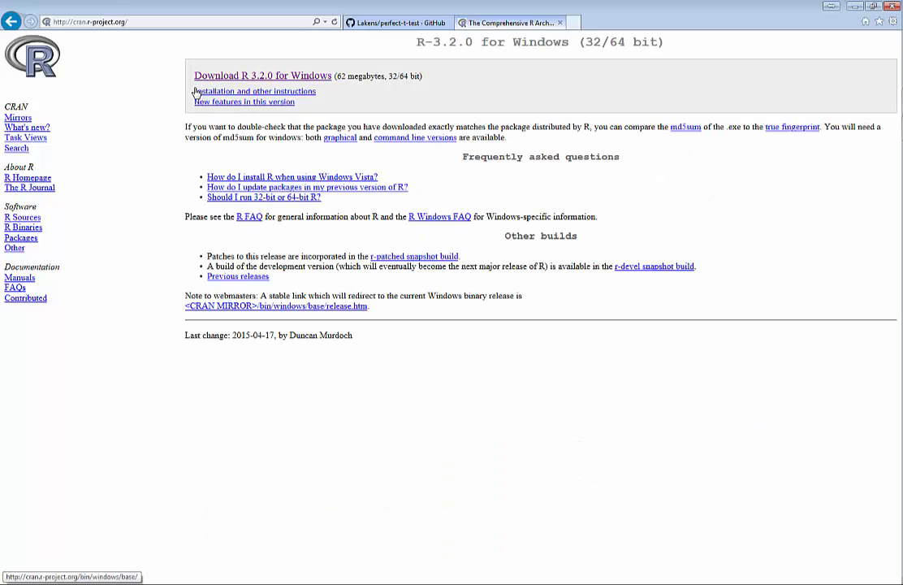
{"action": "left_click", "coordinate": [262, 75]}
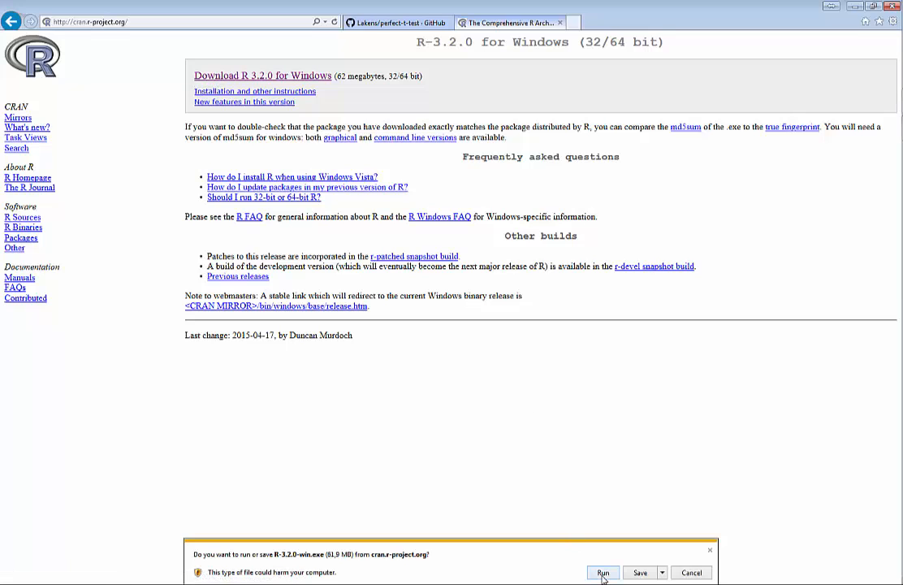
{"action": "left_click", "coordinate": [602, 573]}
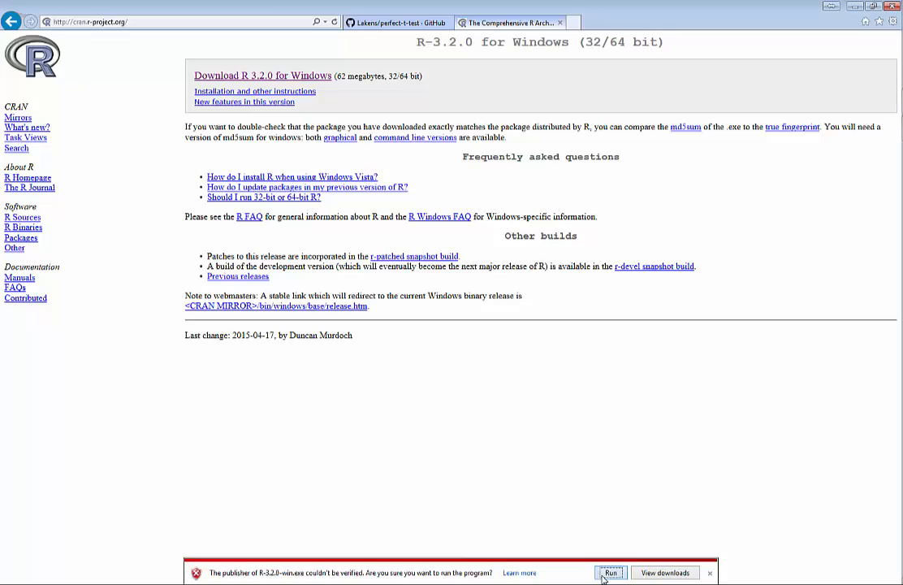
{"action": "left_click", "coordinate": [609, 573]}
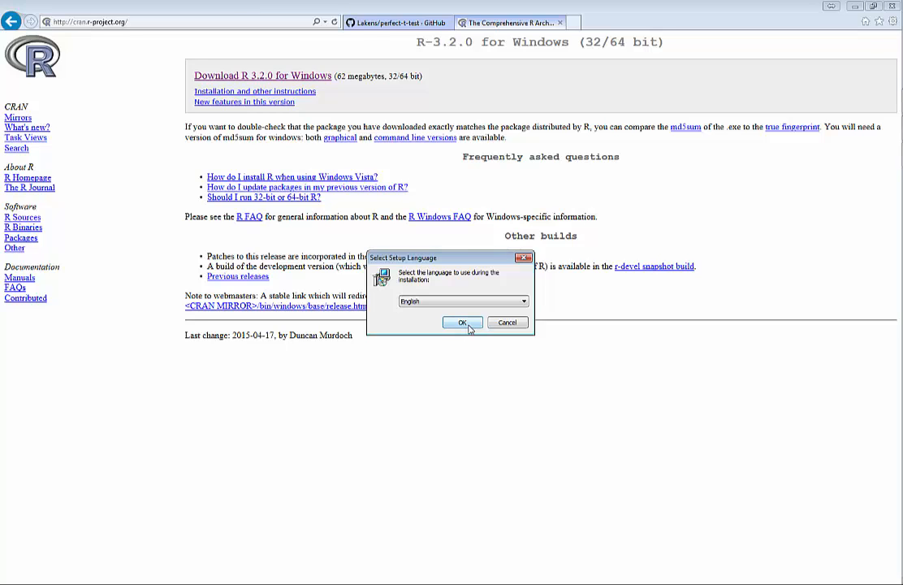
Complete the R setup wizard in English with the default tasks.
{"action": "left_click", "coordinate": [462, 323]}
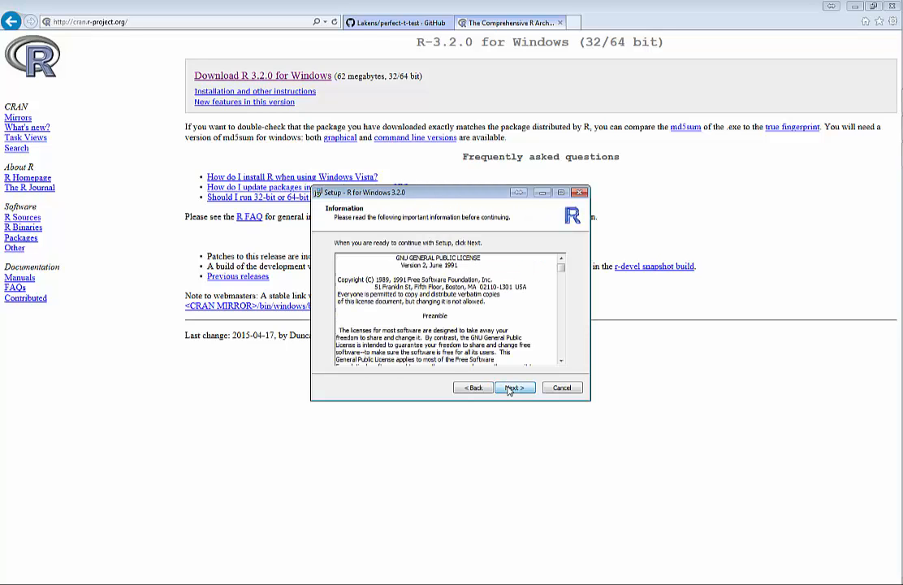
{"action": "left_click", "coordinate": [514, 387]}
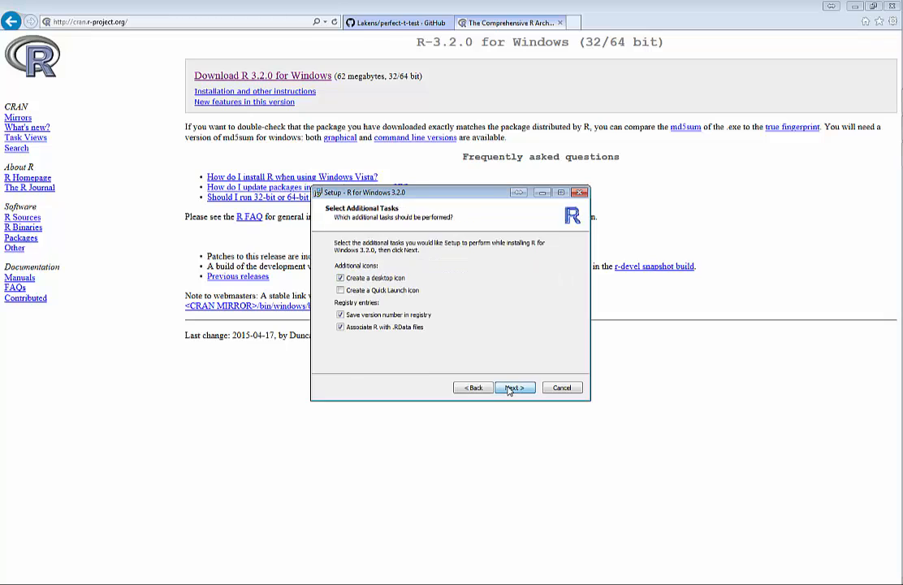
{"action": "left_click", "coordinate": [515, 387]}
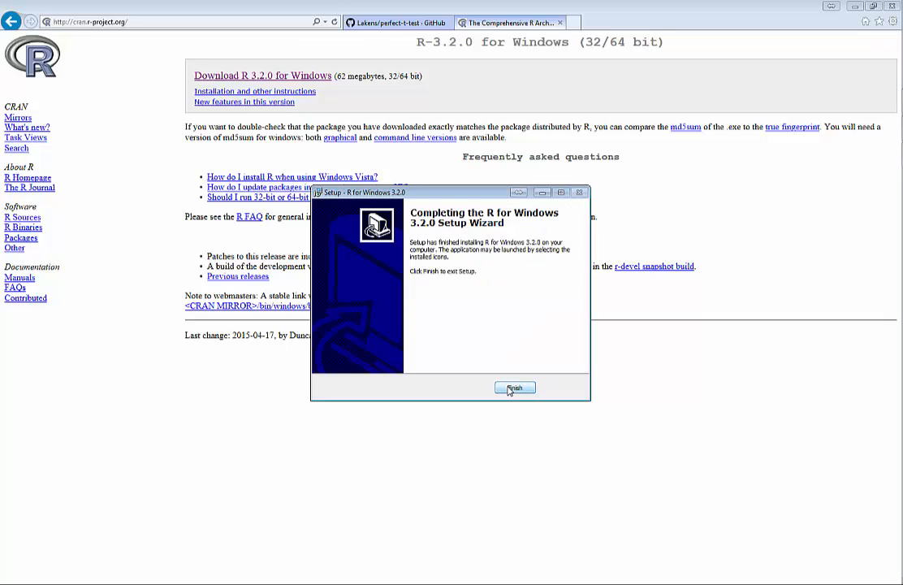
{"action": "left_click", "coordinate": [515, 387]}
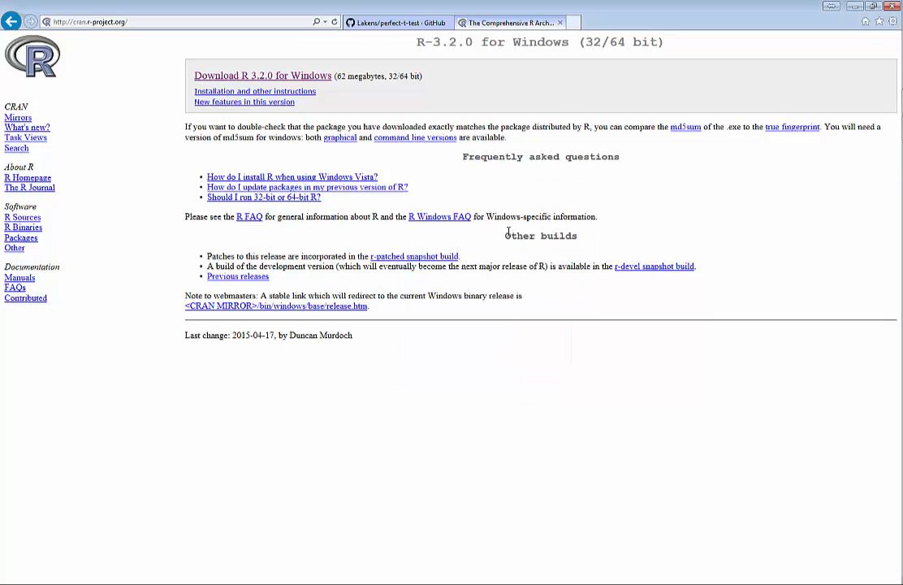
Install RStudio Desktop 0.98.1103 using the default Start Menu folder and shortcuts.
{"action": "left_click", "coordinate": [396, 22]}
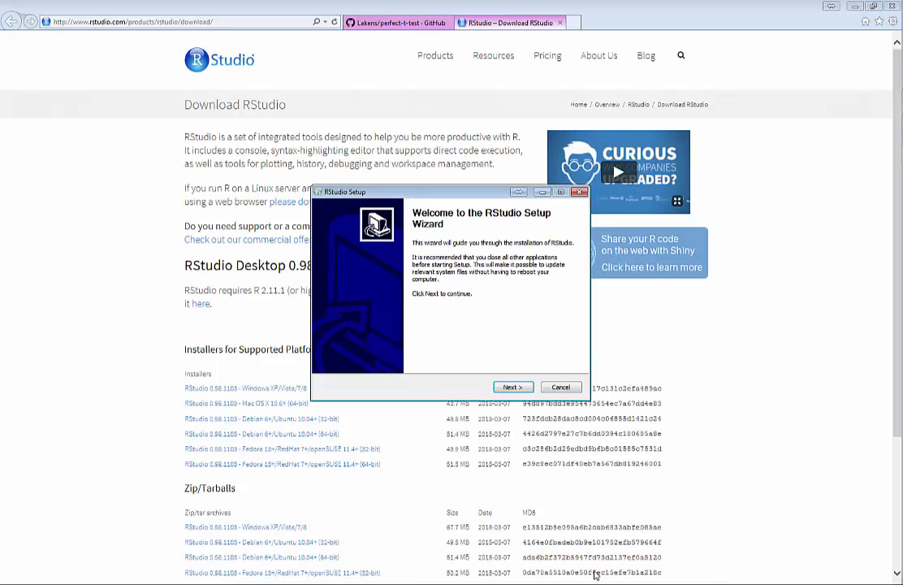
{"action": "left_click", "coordinate": [512, 385]}
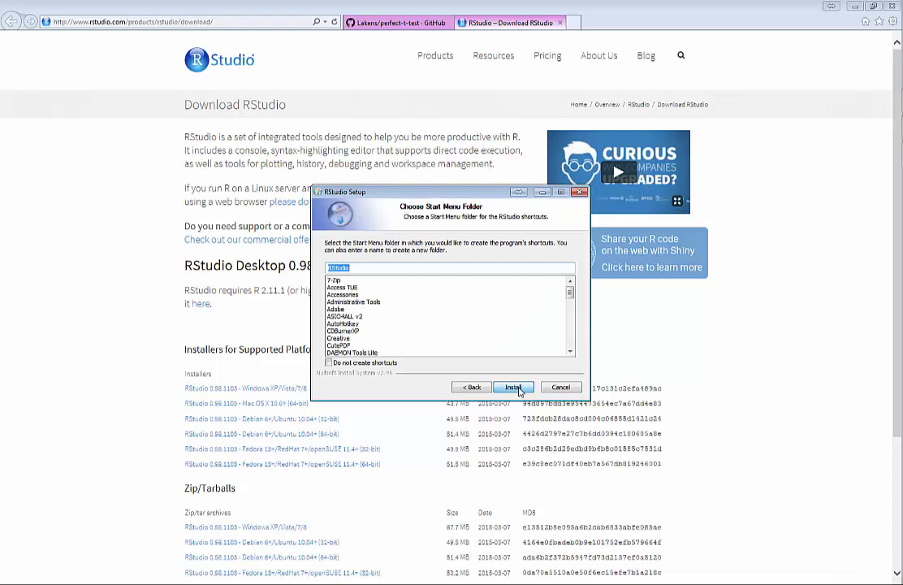
{"action": "left_click", "coordinate": [513, 387]}
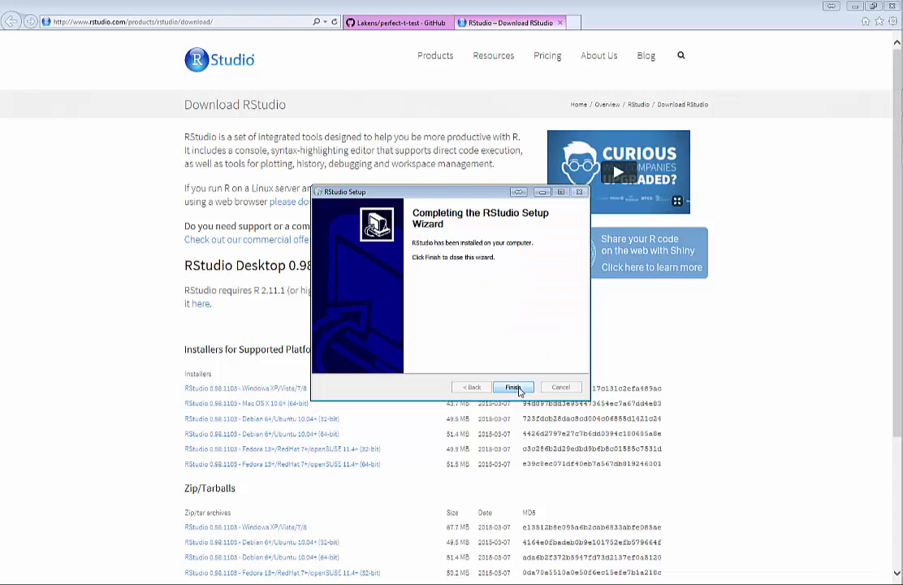
{"action": "left_click", "coordinate": [513, 386]}
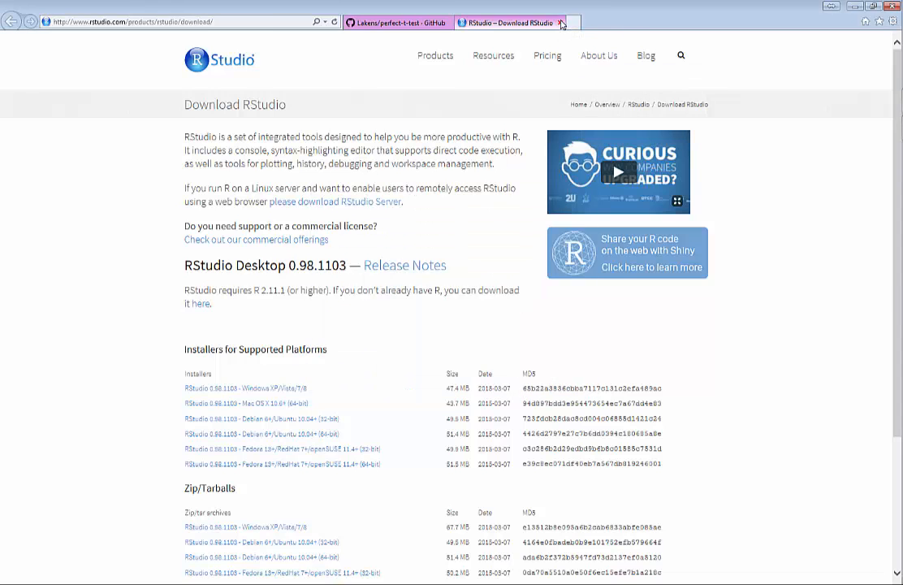
Download JAGS-3.4.0.exe from the SourceForge JAGS 3.x Windows folder.
{"action": "left_click", "coordinate": [397, 21]}
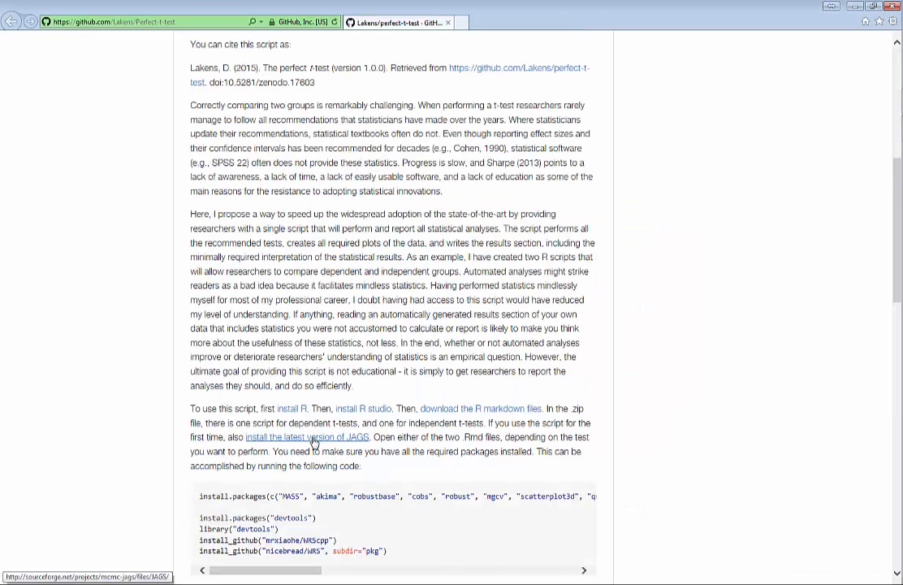
{"action": "left_click", "coordinate": [306, 437]}
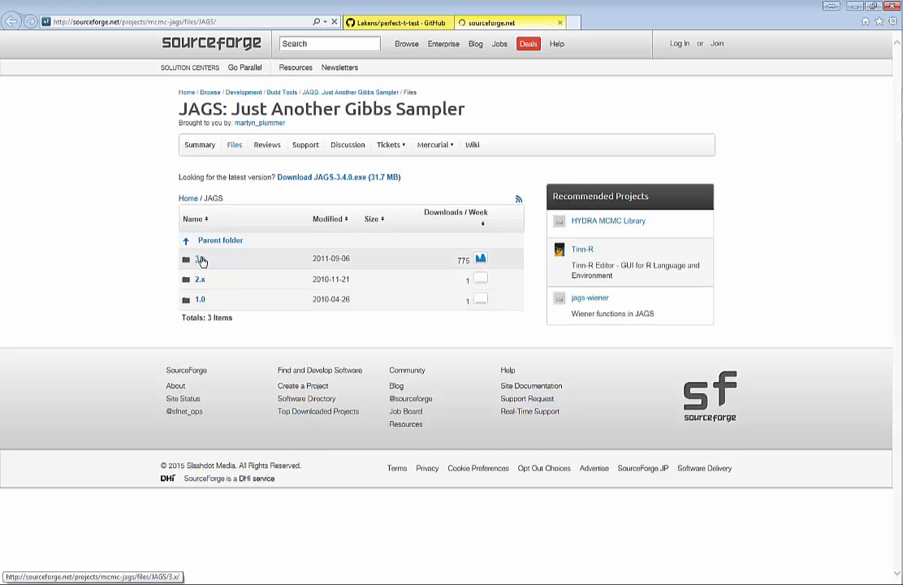
{"action": "left_click", "coordinate": [198, 258]}
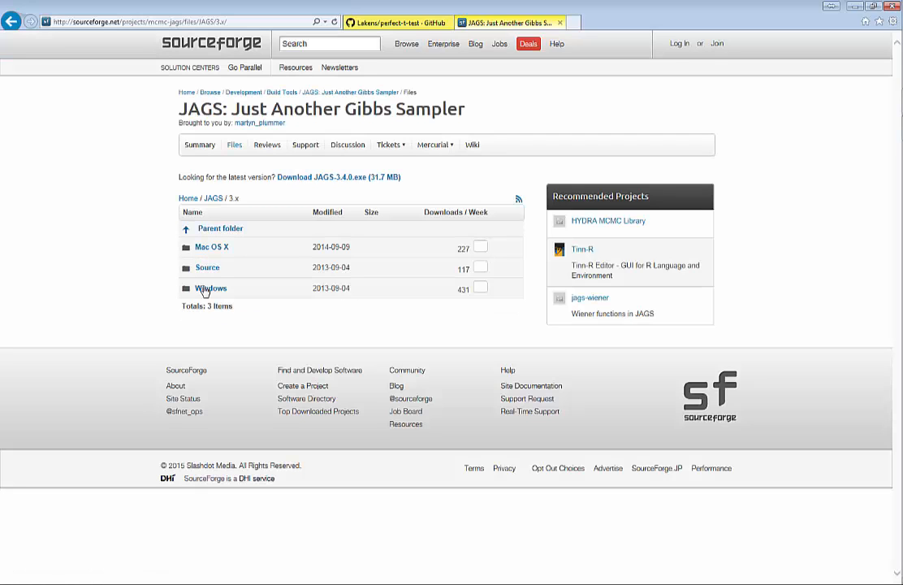
{"action": "left_click", "coordinate": [211, 288]}
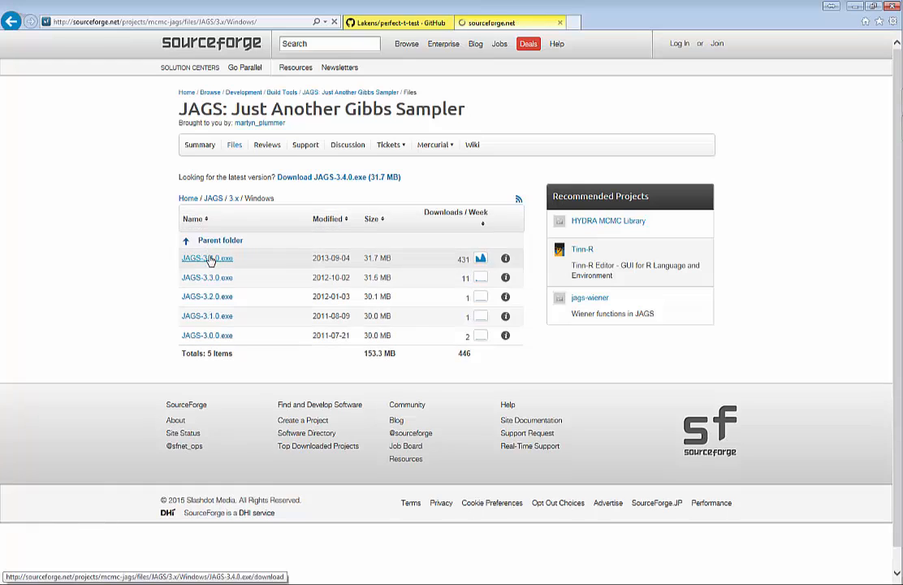
{"action": "left_click", "coordinate": [206, 258]}
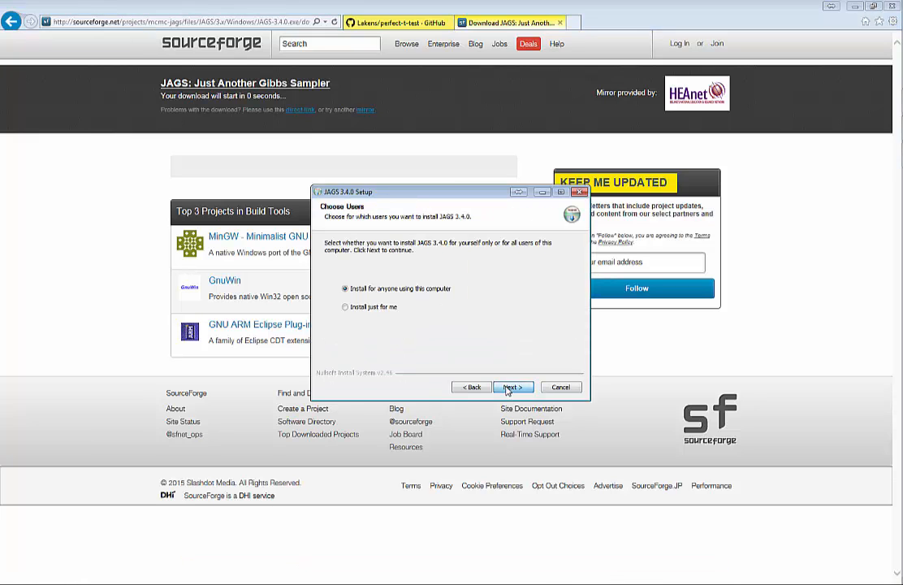
Install JAGS 3.4.0, then download perfect-t-test-master.zip from GitHub.
{"action": "left_click", "coordinate": [513, 386]}
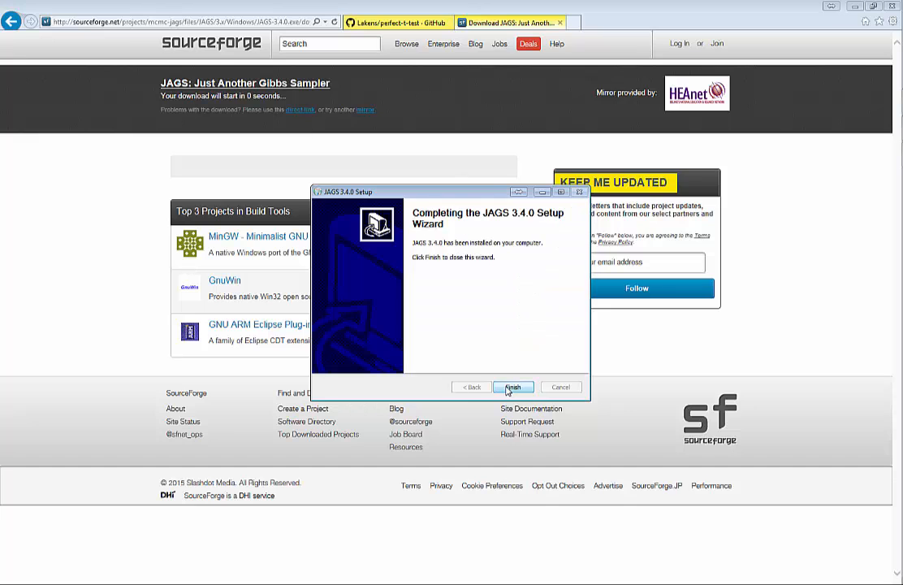
{"action": "left_click", "coordinate": [512, 385]}
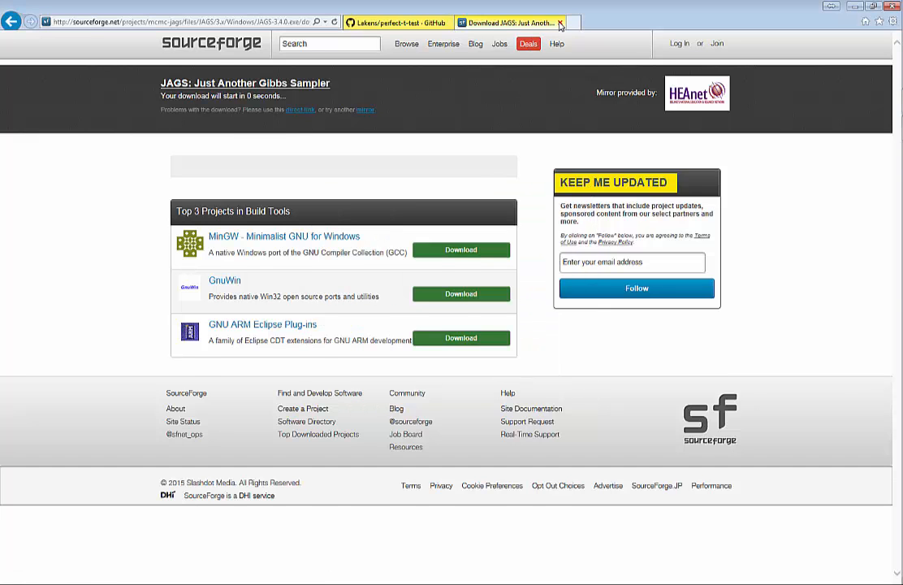
{"action": "left_click", "coordinate": [394, 22]}
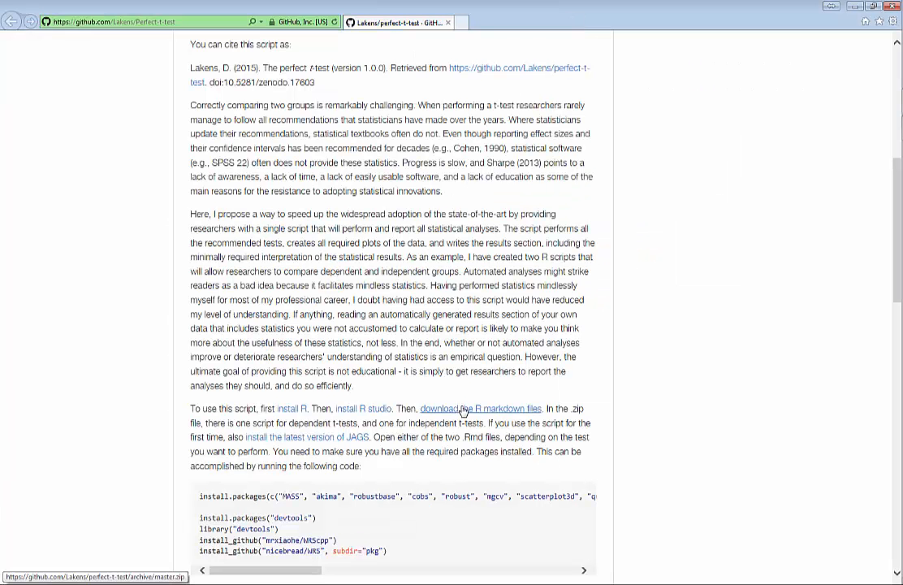
{"action": "left_click", "coordinate": [463, 409]}
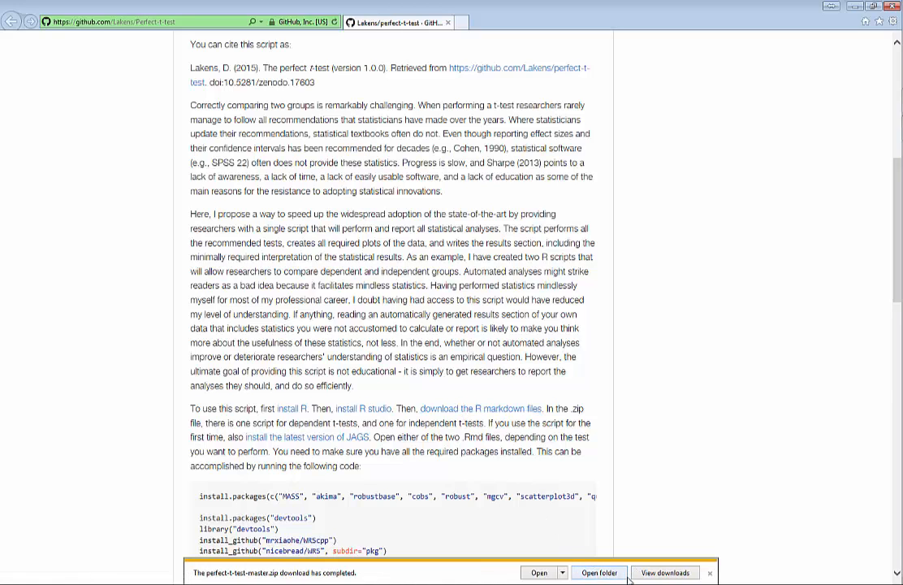
Extract perfect-t-test-master.zip and open Perfect_dependent_t-test.Rmd in RStudio.
{"action": "left_click", "coordinate": [598, 572]}
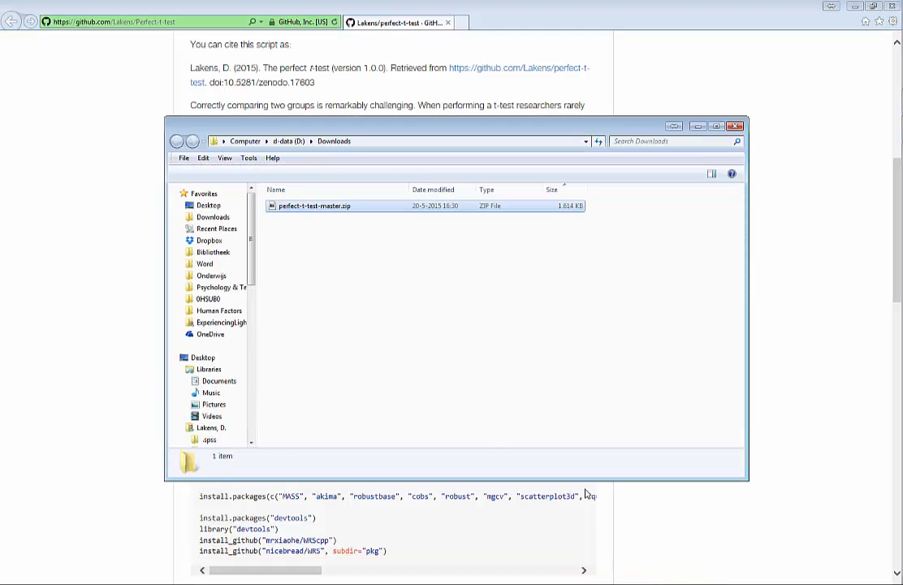
{"action": "right_click", "coordinate": [314, 206]}
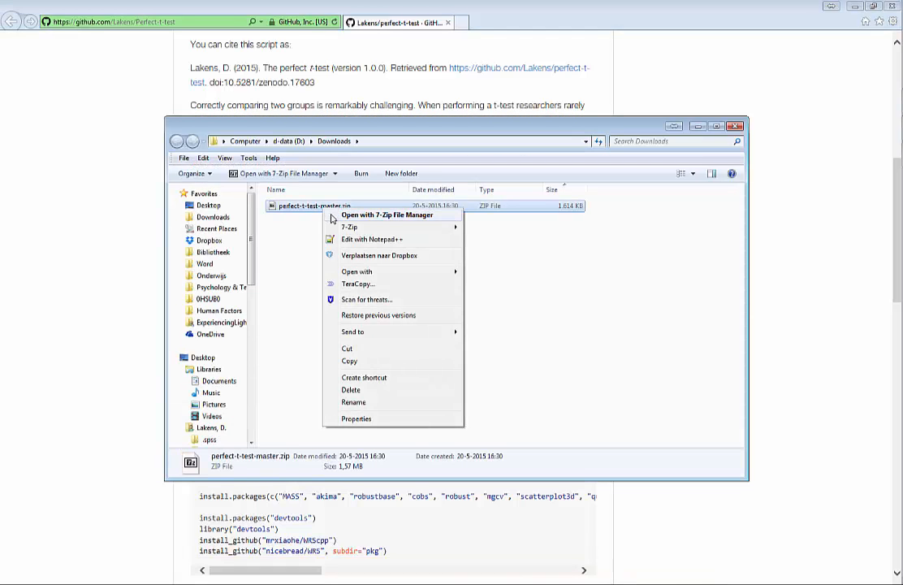
{"action": "left_click", "coordinate": [489, 258]}
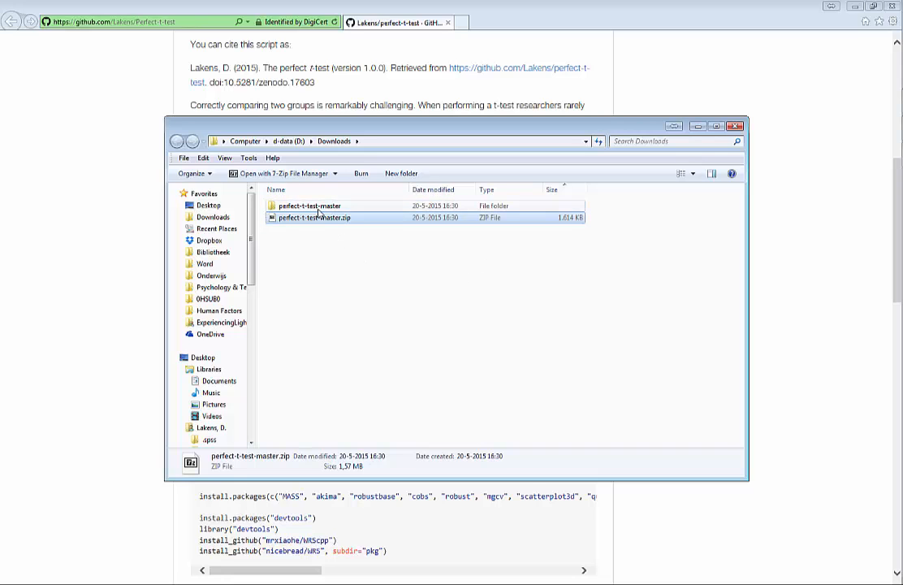
{"action": "double_click", "coordinate": [313, 205]}
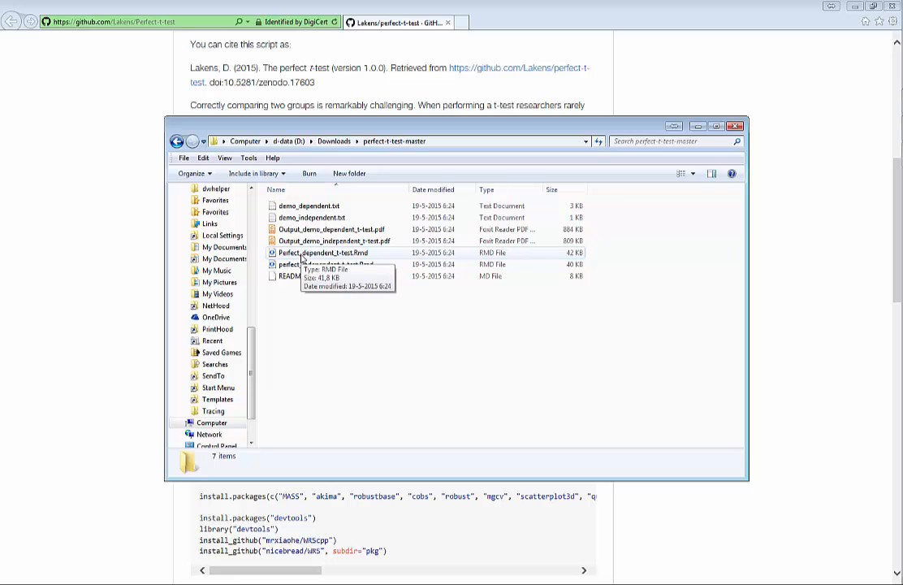
{"action": "left_click", "coordinate": [328, 252]}
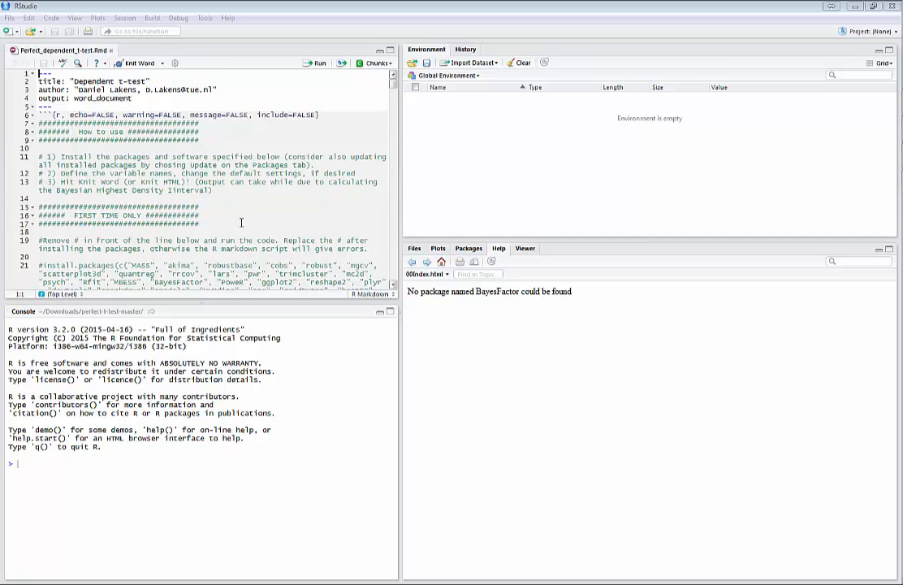
{"action": "left_click", "coordinate": [10, 17]}
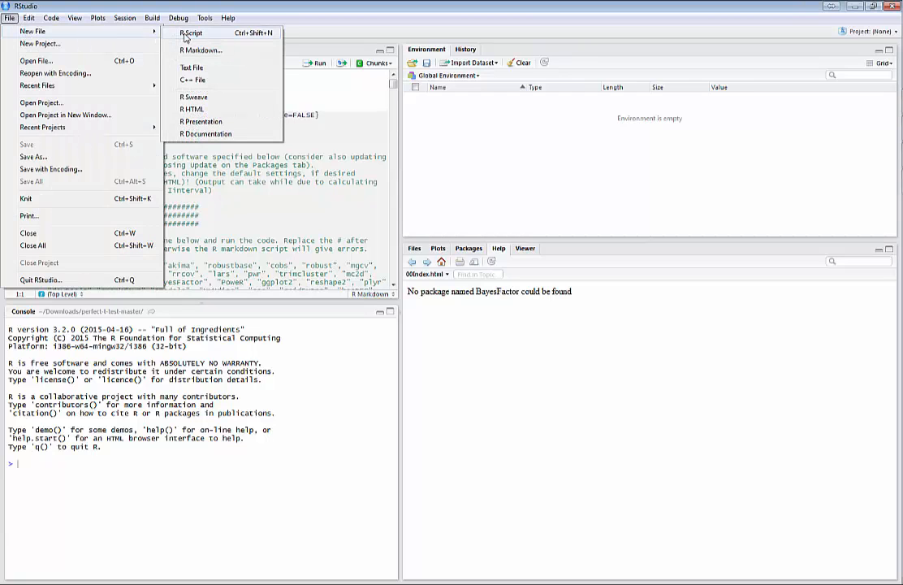
Start a new R script and select the package install code on the GitHub README.
{"action": "left_click", "coordinate": [190, 33]}
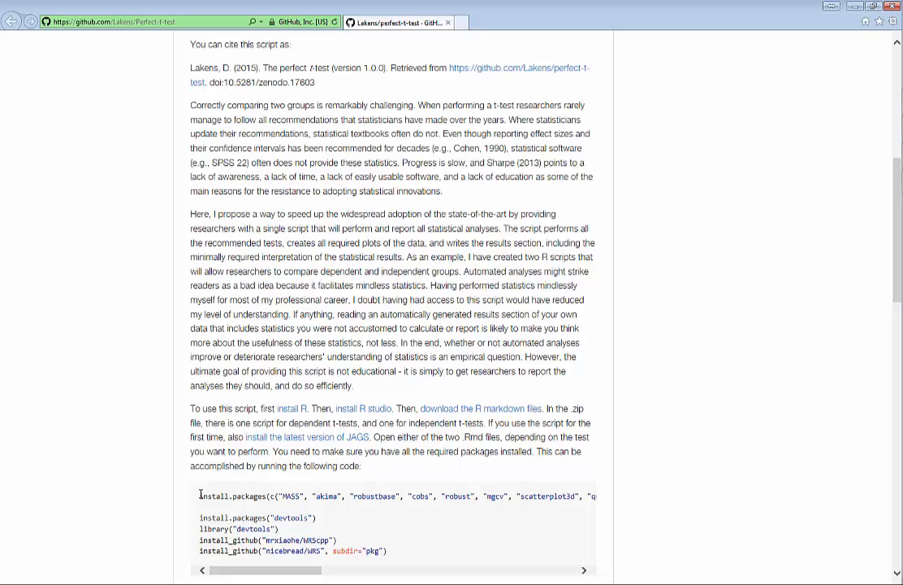
{"action": "left_click_drag", "start_coordinate": [199, 496], "coordinate": [406, 556]}
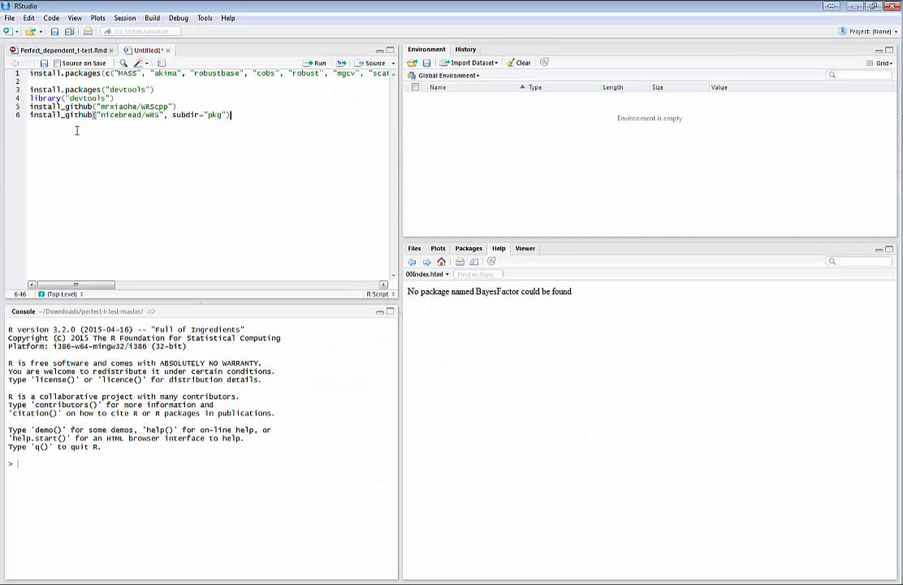
{"action": "mouse_move", "coordinate": [83, 143]}
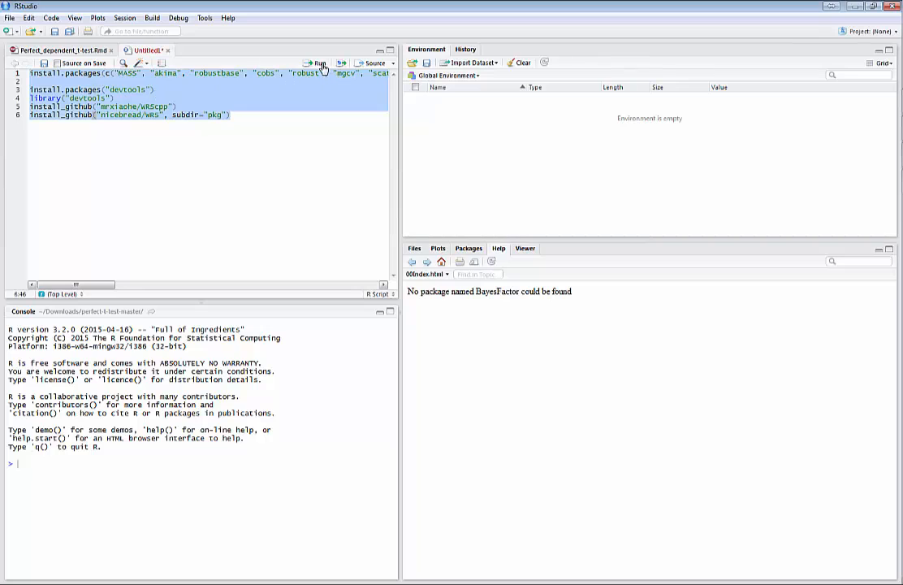
Run the install commands; WRS installs from GitHub while WRScpp fails.
{"action": "left_click", "coordinate": [315, 64]}
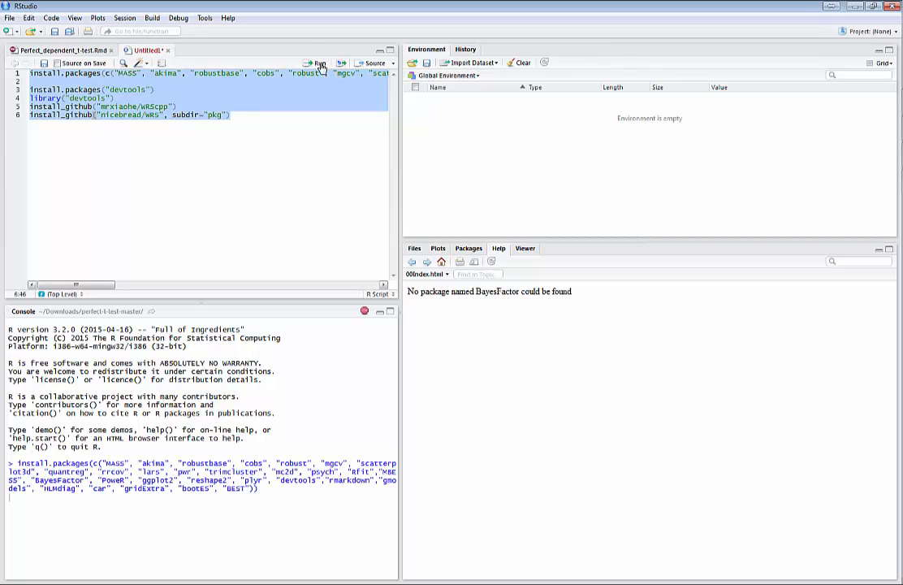
{"action": "left_click", "coordinate": [316, 63]}
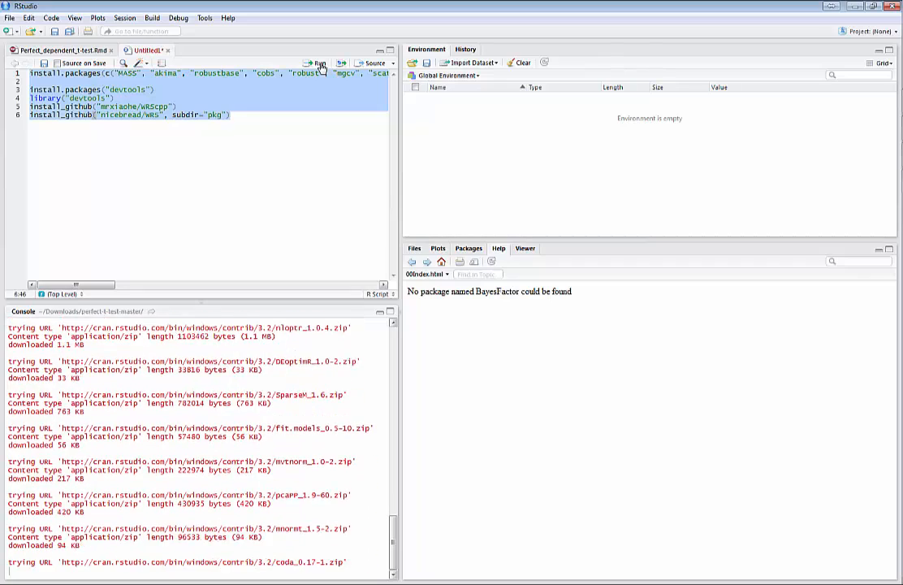
{"action": "scroll", "scroll_direction": "down", "scroll_amount": 3}
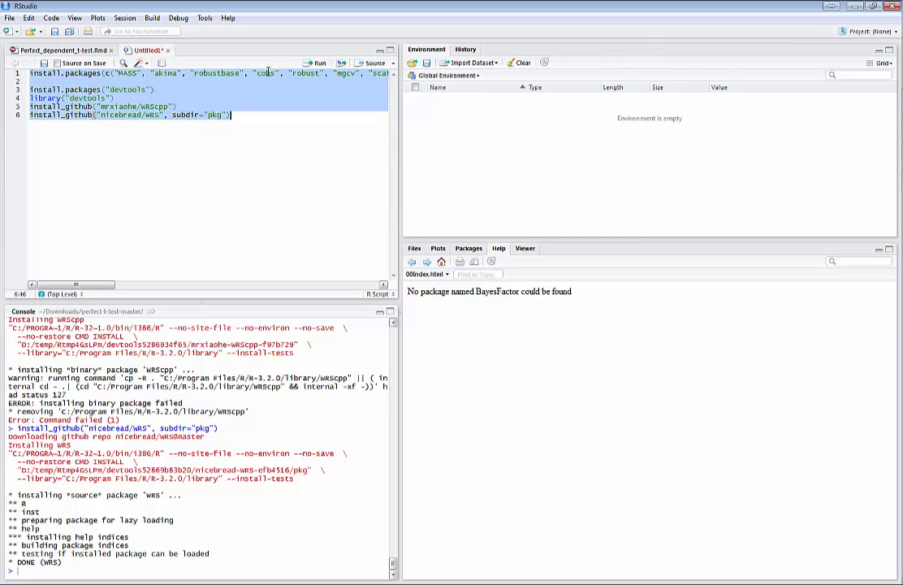
Close the Untitled1 script without saving.
{"action": "left_click", "coordinate": [170, 50]}
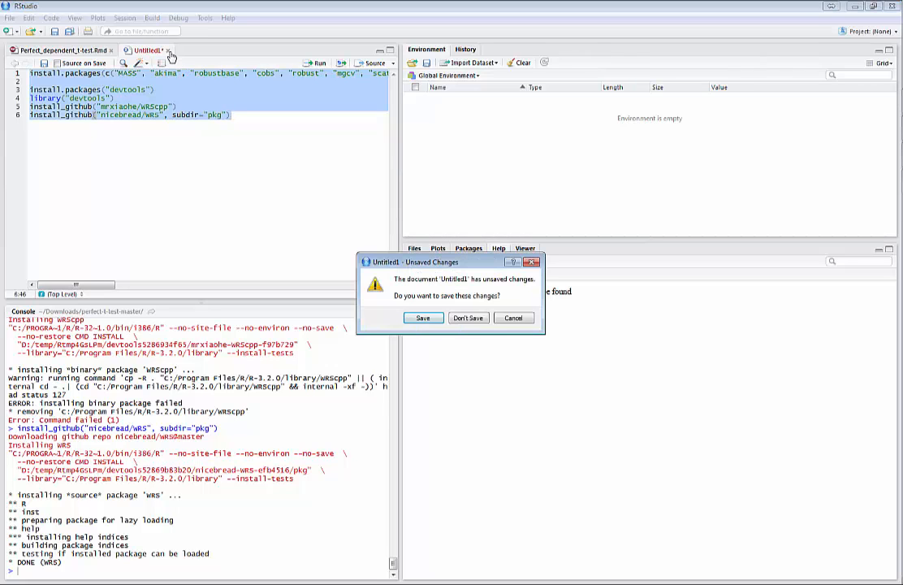
{"action": "left_click", "coordinate": [468, 317]}
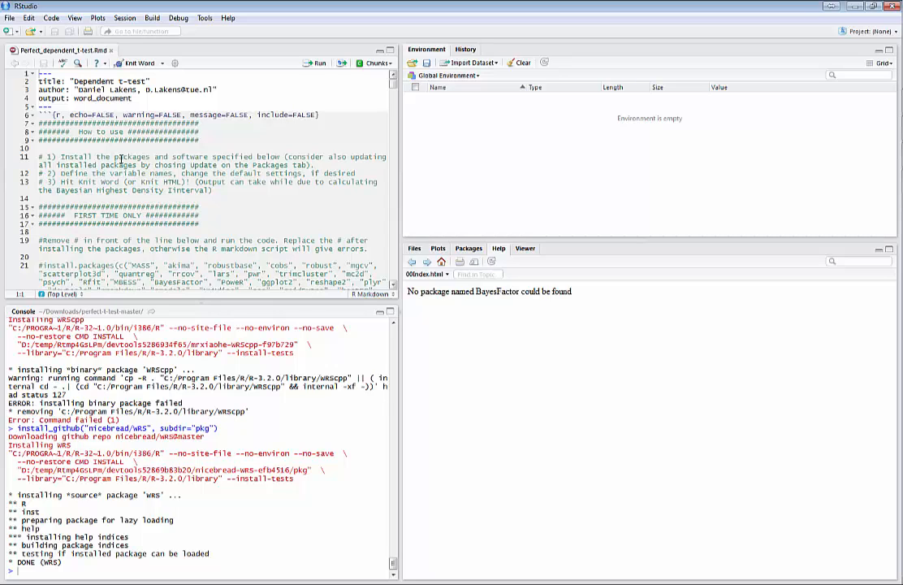
{"action": "mouse_move", "coordinate": [139, 67]}
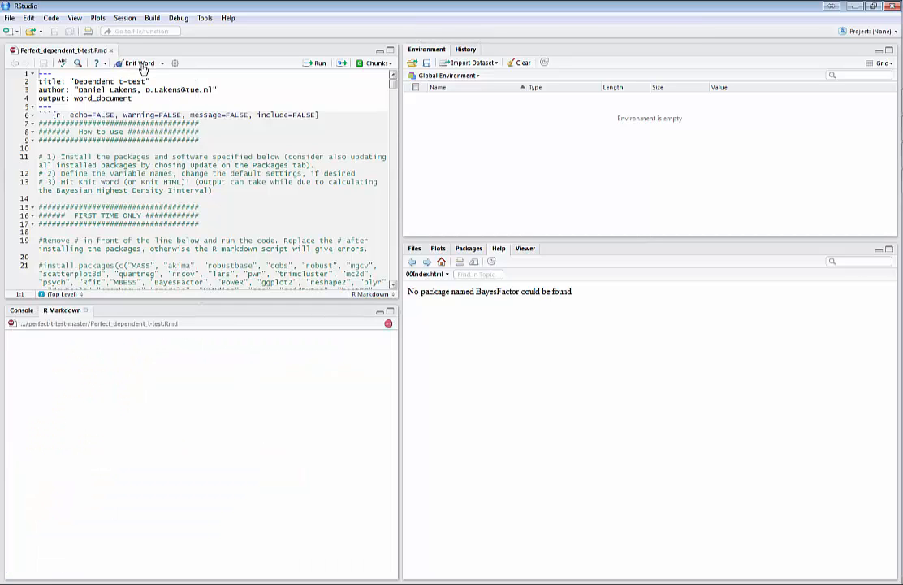
Knit Perfect_dependent_t-test.Rmd to a Word report showing the outlier boxplots.
{"action": "left_click", "coordinate": [138, 63]}
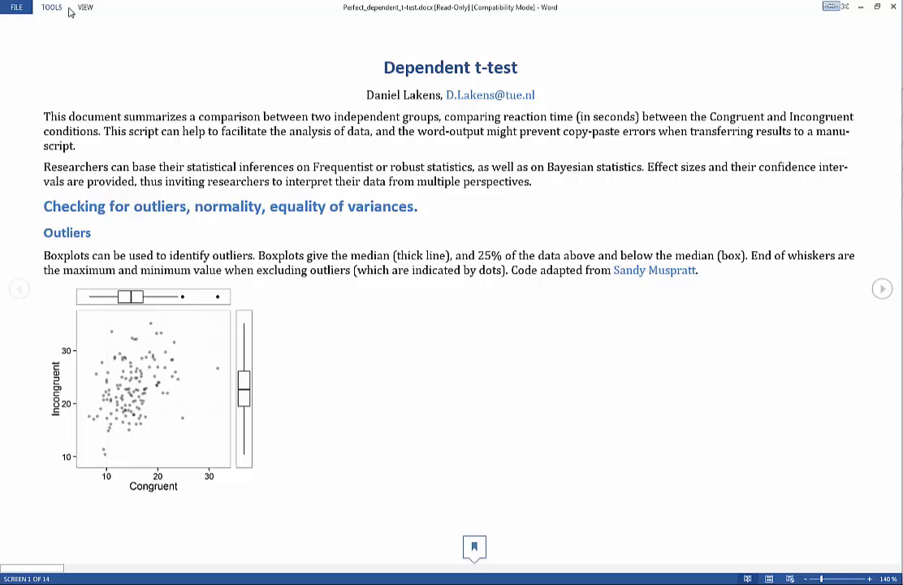
Choose View > Edit Document to make Perfect_dependent_t-test.docx editable.
{"action": "left_click", "coordinate": [84, 7]}
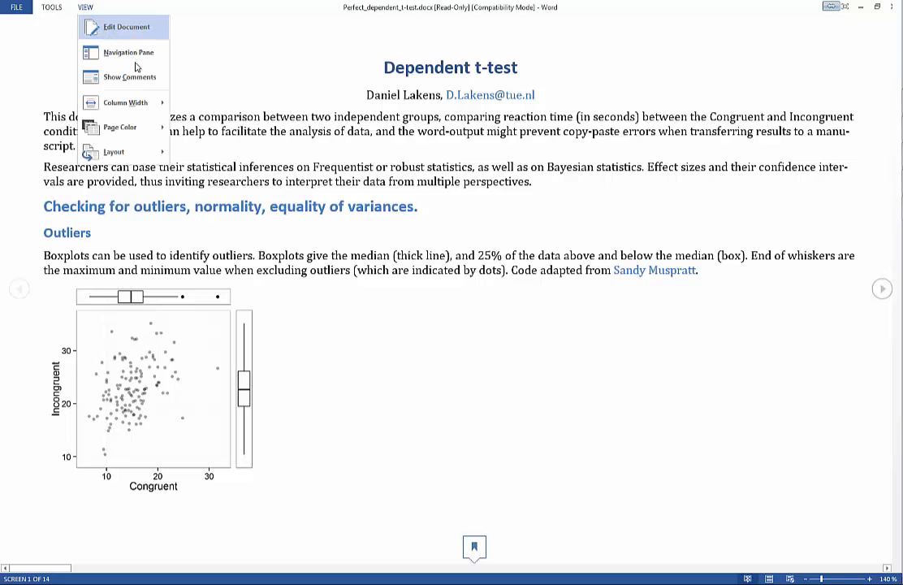
{"action": "left_click", "coordinate": [124, 27]}
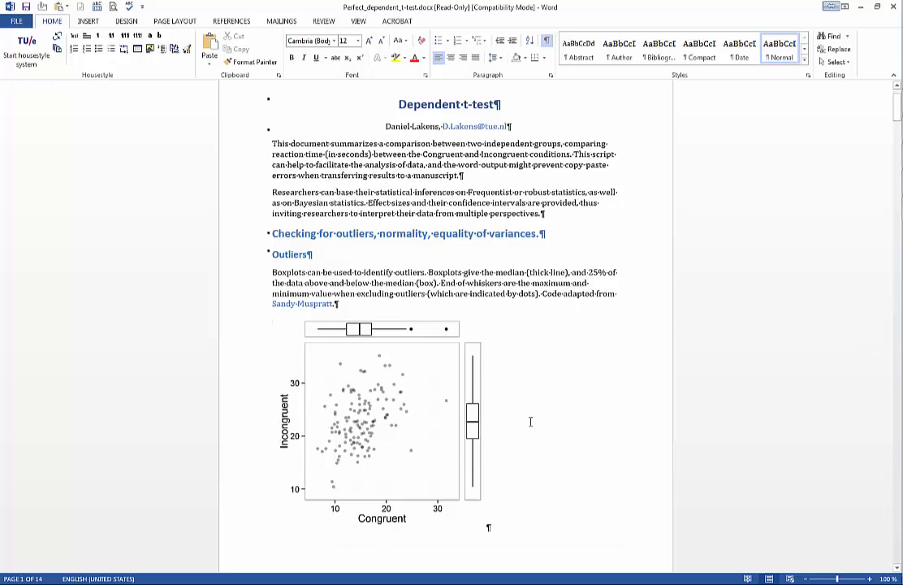
{"action": "scroll", "scroll_direction": "down", "scroll_amount": 3}
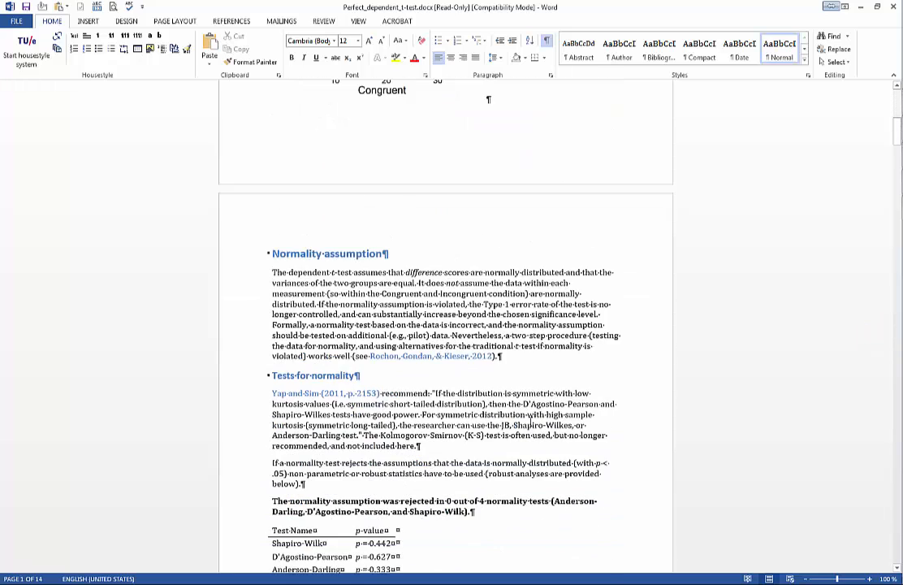
{"action": "scroll", "scroll_direction": "down", "scroll_amount": 3}
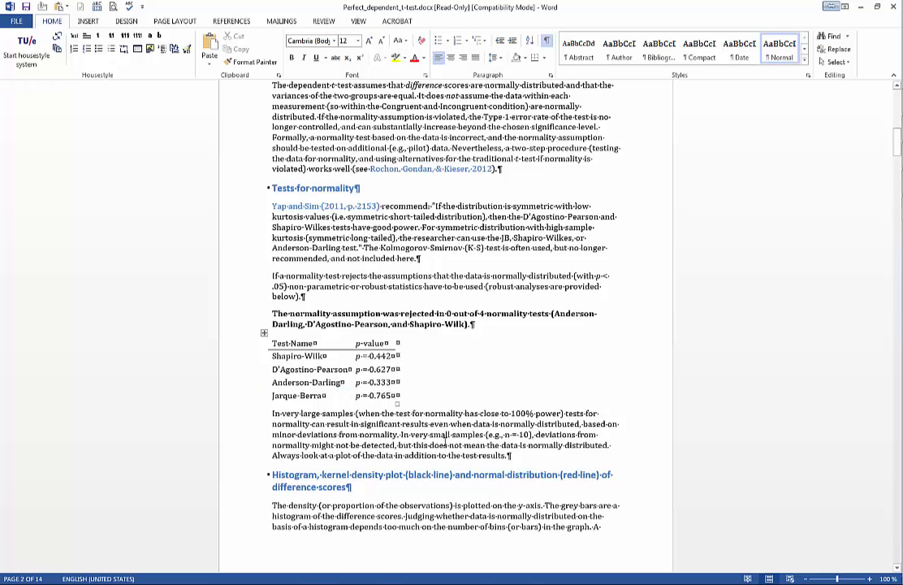
{"action": "scroll", "scroll_direction": "down", "scroll_amount": 3}
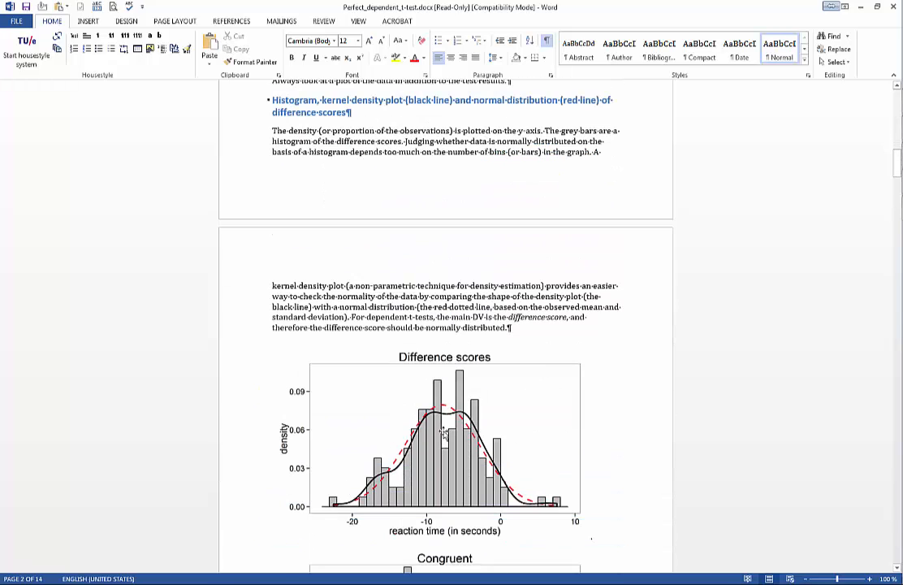
{"action": "scroll", "scroll_direction": "down", "scroll_amount": 3}
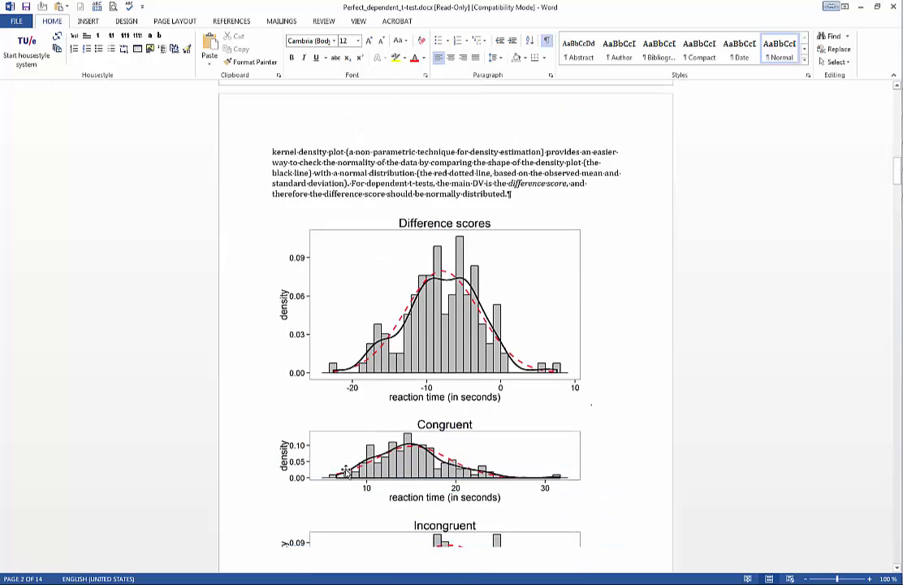
{"action": "scroll", "scroll_direction": "down", "scroll_amount": 3}
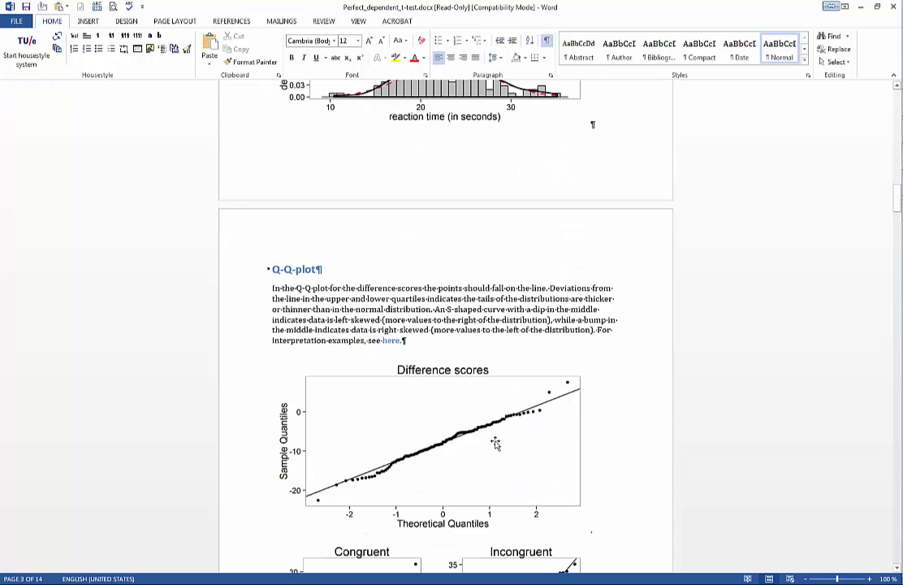
{"action": "mouse_move", "coordinate": [299, 497]}
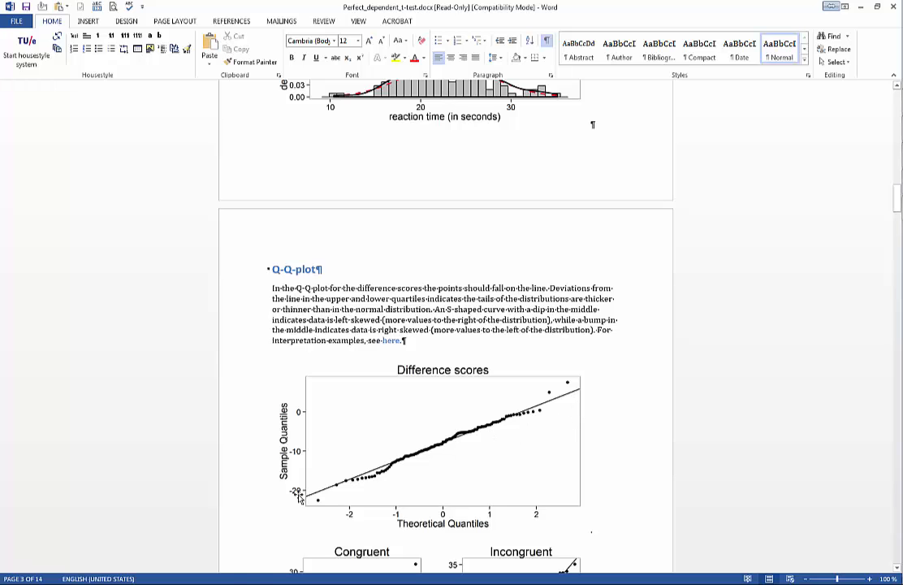
{"action": "scroll", "scroll_direction": "down", "scroll_amount": 3}
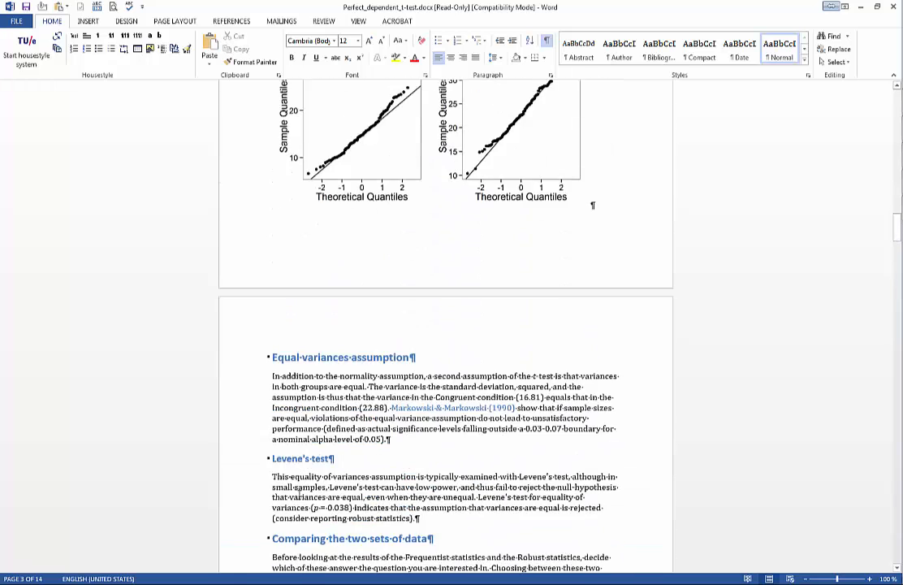
{"action": "scroll", "scroll_direction": "down", "scroll_amount": 3}
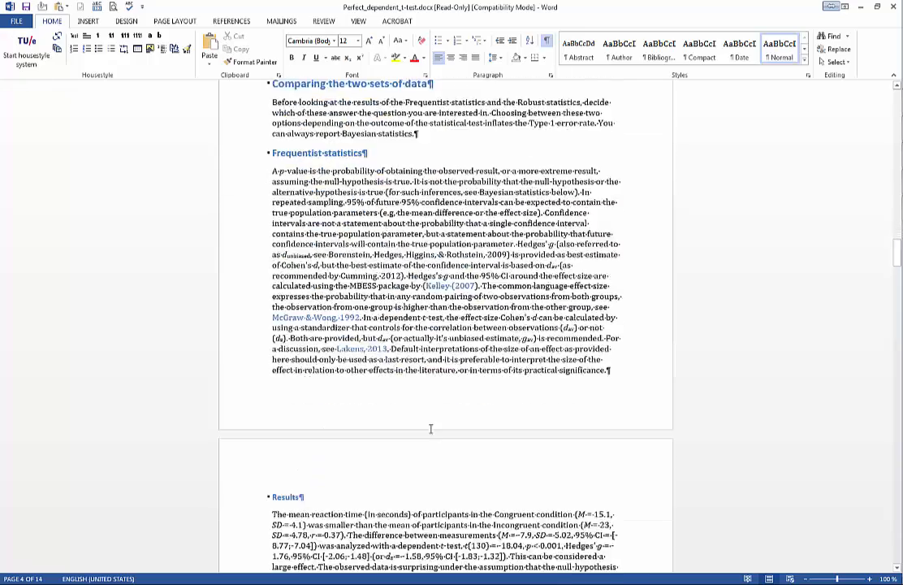
{"action": "scroll", "scroll_direction": "down", "scroll_amount": 3}
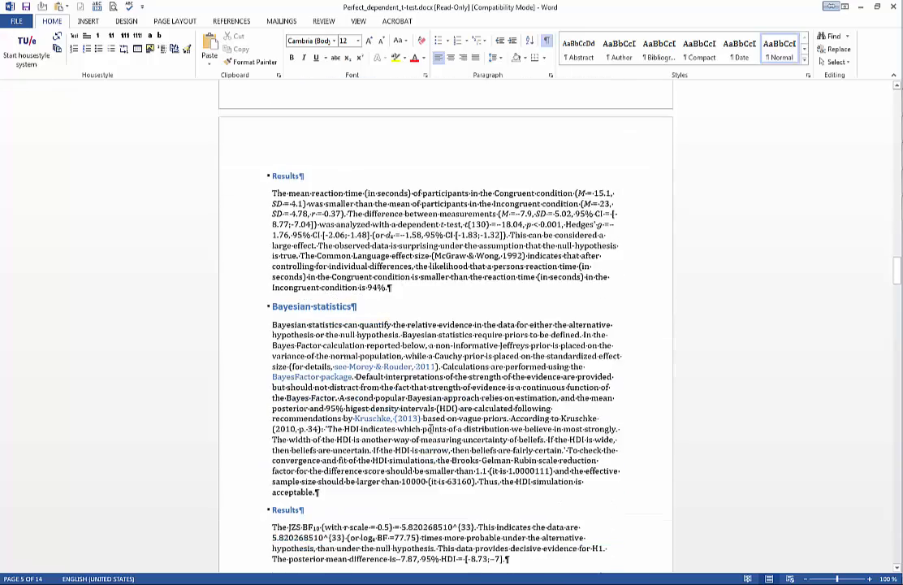
{"action": "mouse_move", "coordinate": [430, 429]}
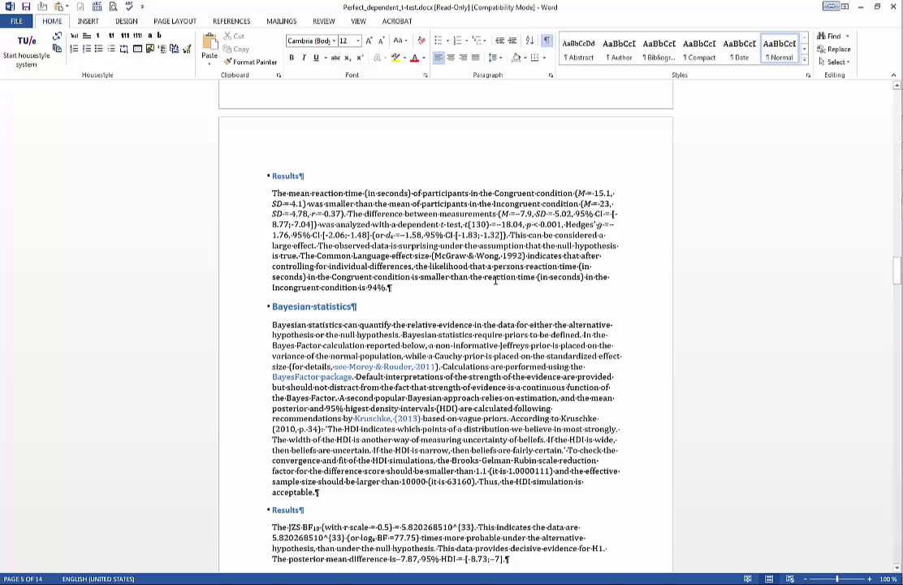
{"action": "scroll", "scroll_direction": "down", "scroll_amount": 3}
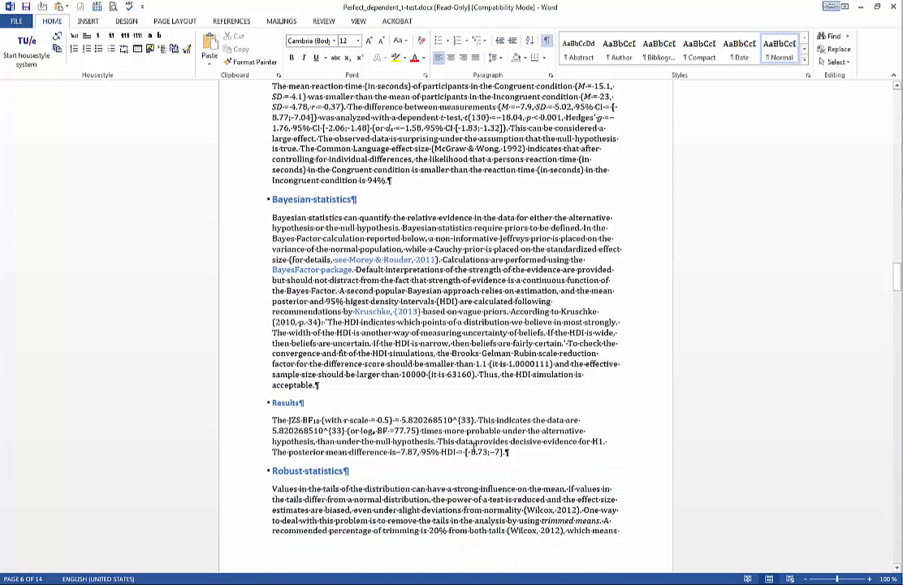
{"action": "scroll", "scroll_direction": "down", "scroll_amount": 3}
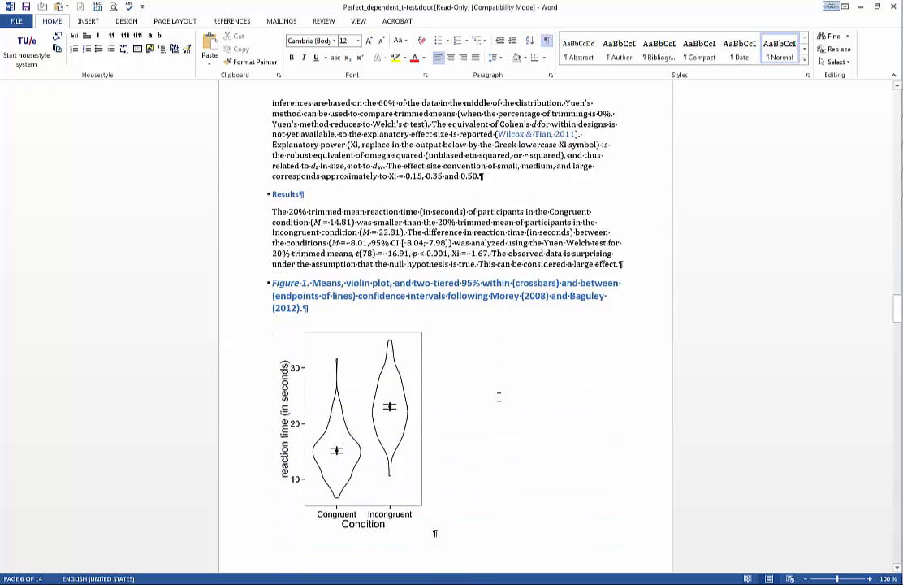
{"action": "scroll", "scroll_direction": "down", "scroll_amount": 3}
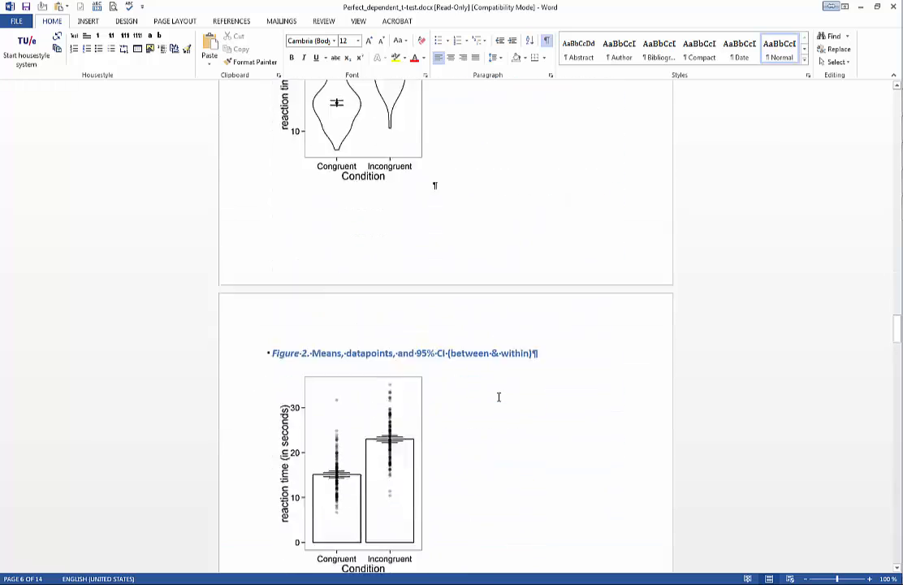
{"action": "scroll", "scroll_direction": "down", "scroll_amount": 3}
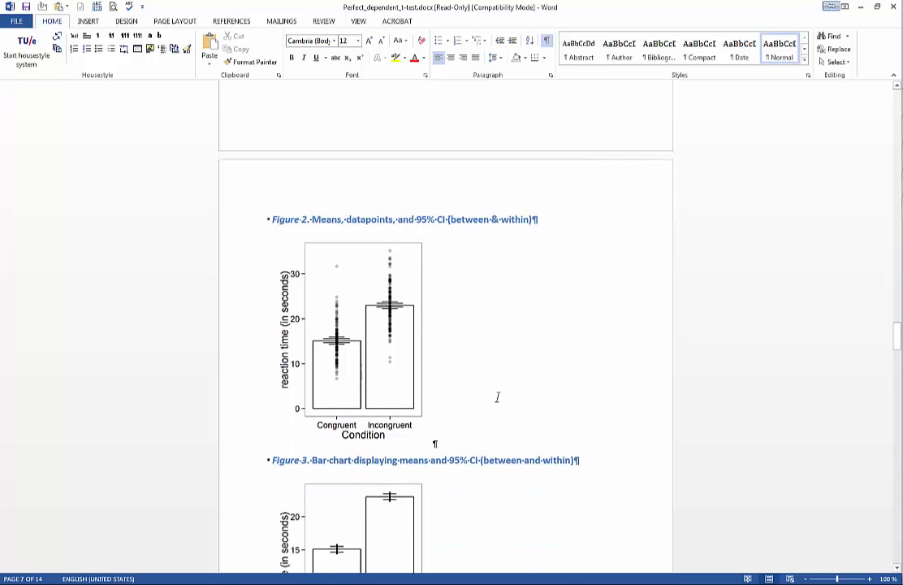